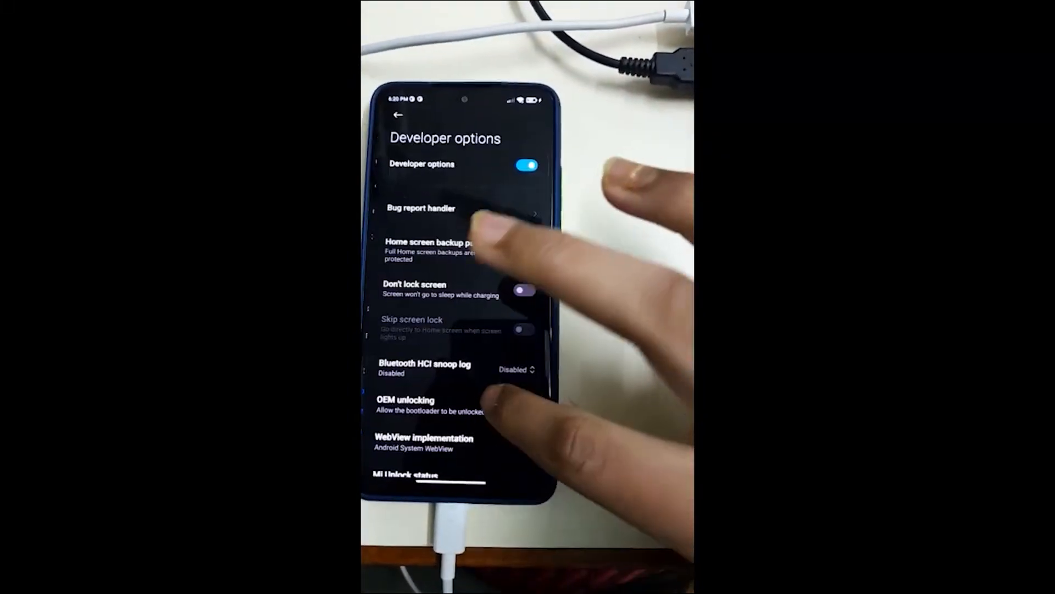
Scroll Developer options down to OEM unlocking and Mi Unlock status
{"action": "scroll", "scroll_direction": "down", "scroll_amount": 3}
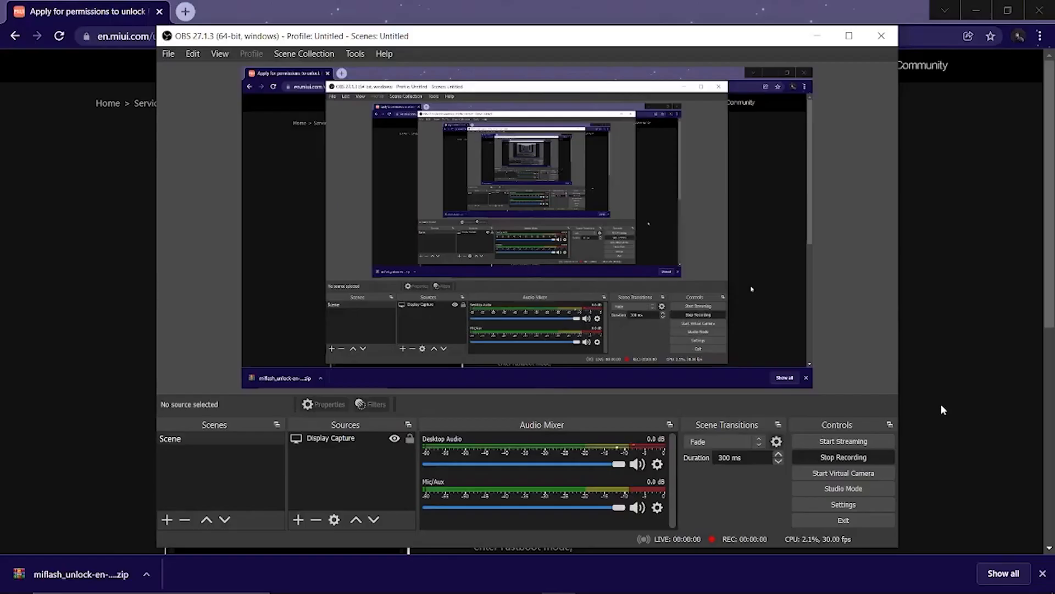
Download the Mi Unlock tool zip from en.miui.com/unlock and open it
{"action": "left_click", "coordinate": [881, 35]}
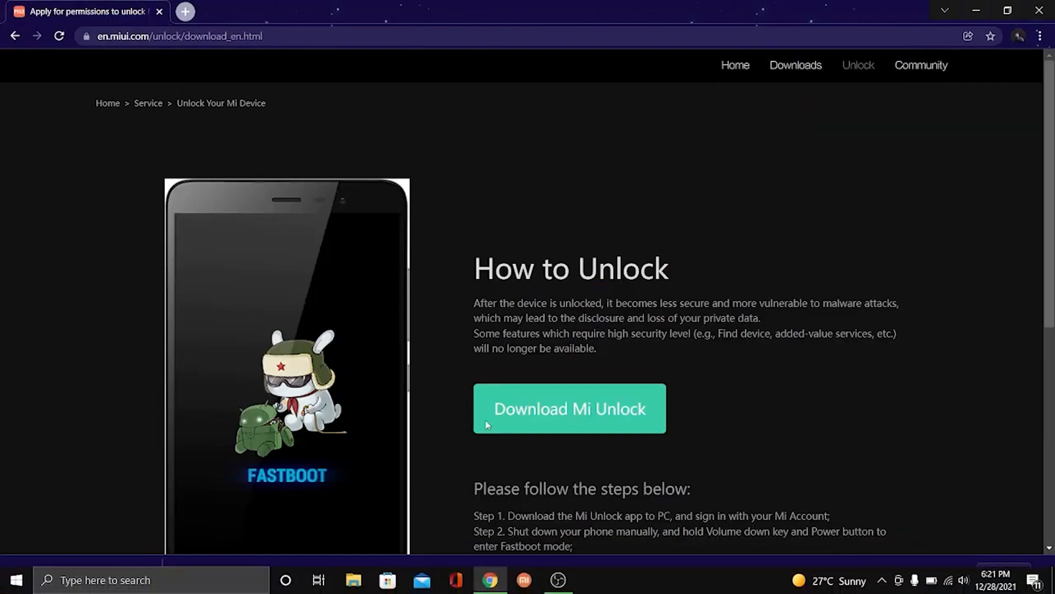
{"action": "left_click", "coordinate": [569, 408]}
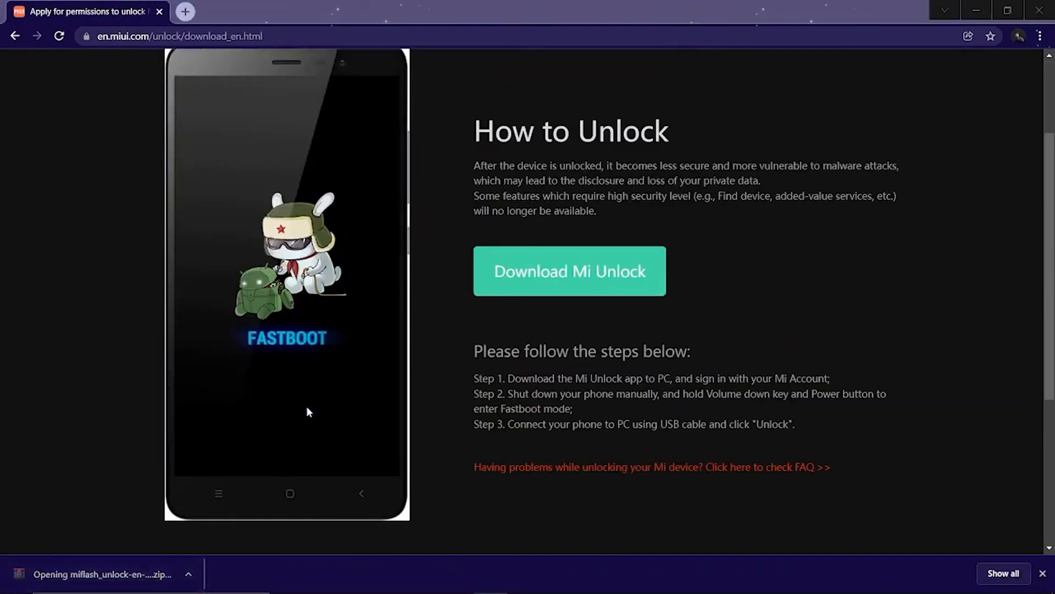
{"action": "left_click", "coordinate": [101, 573]}
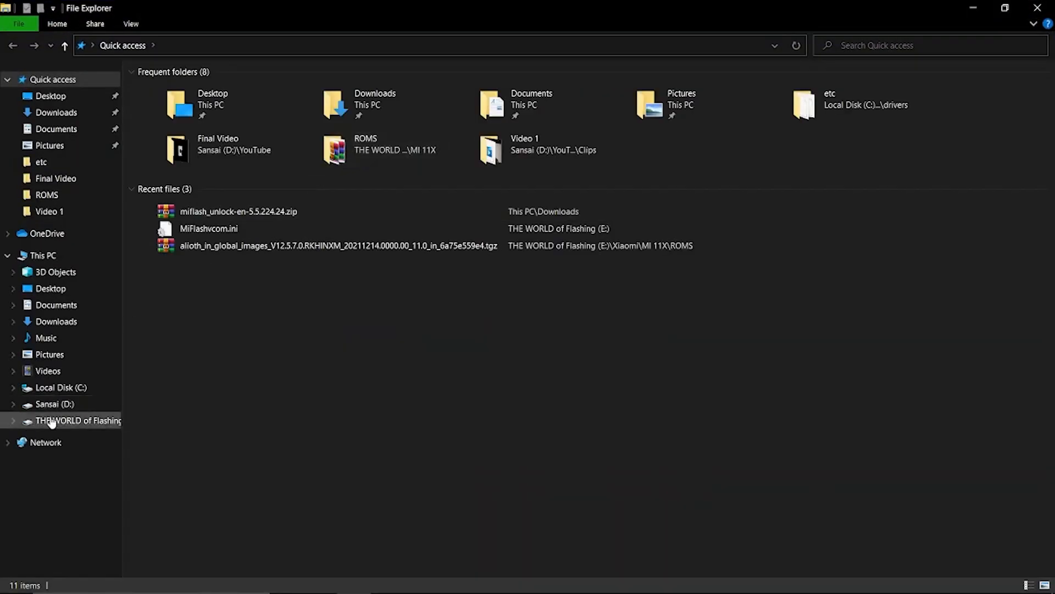
Extract the miflash_unlock zip in D: Downloads to its folder and run batch_unlock.exe
{"action": "left_click", "coordinate": [51, 403]}
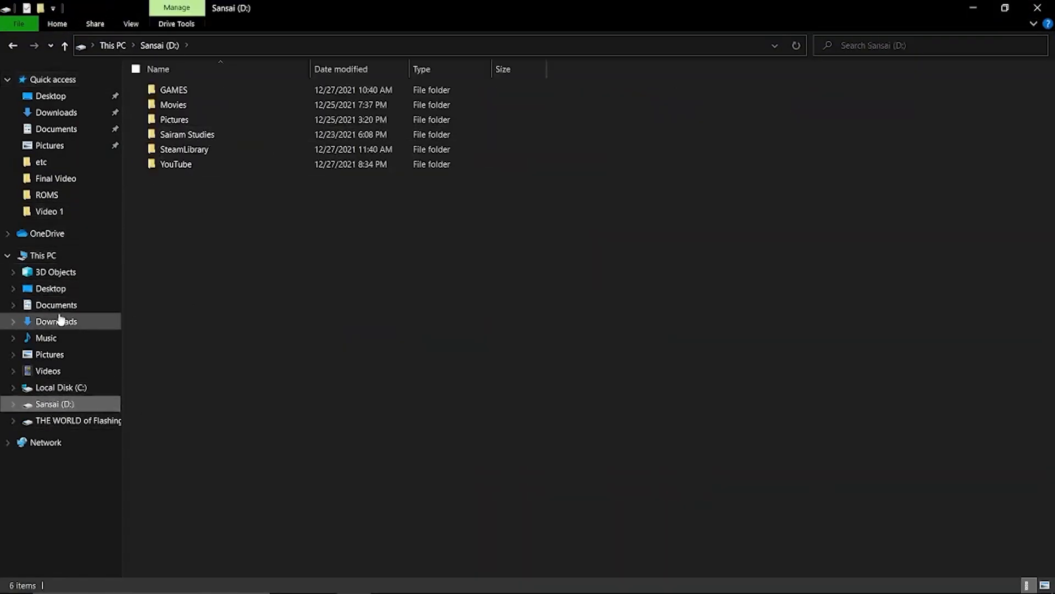
{"action": "left_click", "coordinate": [56, 321]}
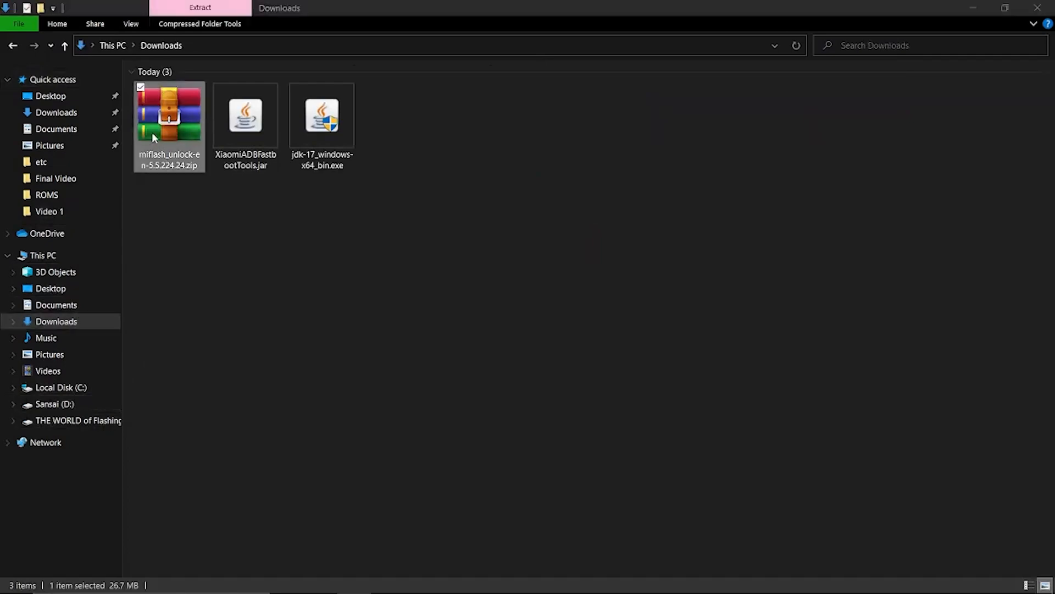
{"action": "mouse_move", "coordinate": [273, 87]}
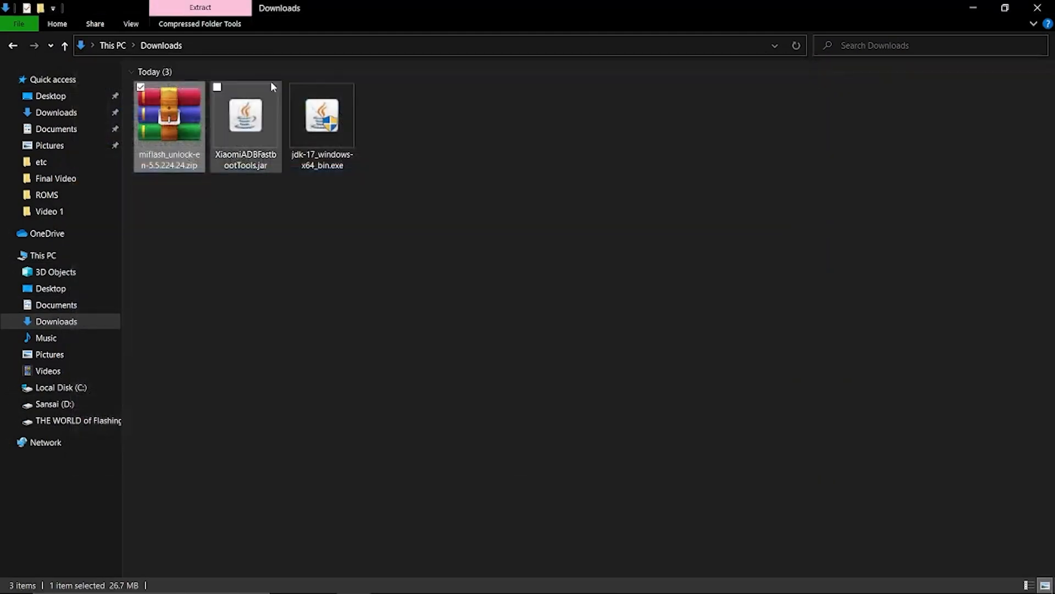
{"action": "right_click", "coordinate": [169, 114]}
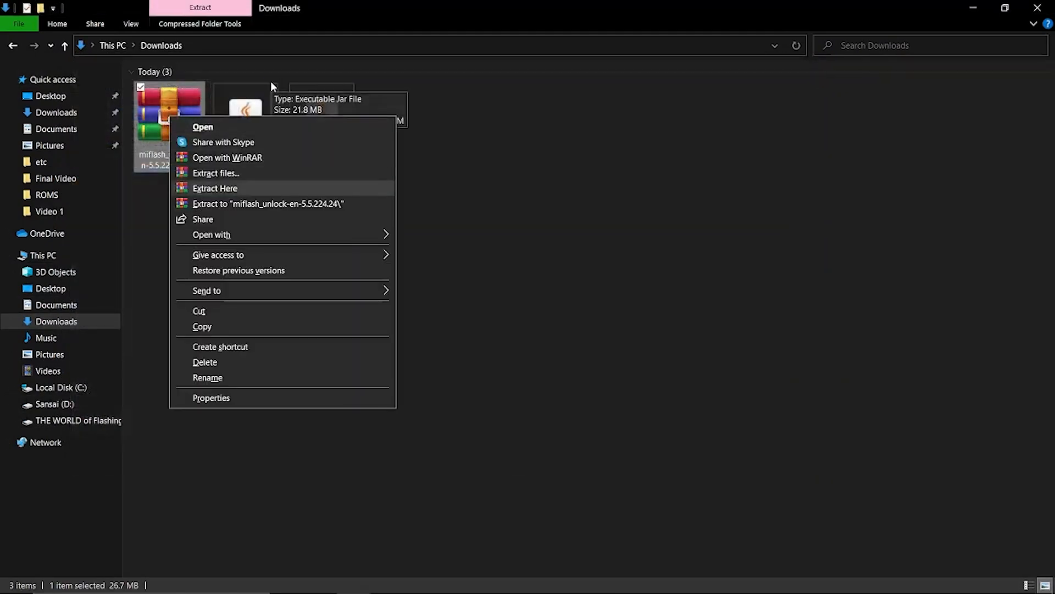
{"action": "left_click", "coordinate": [215, 188]}
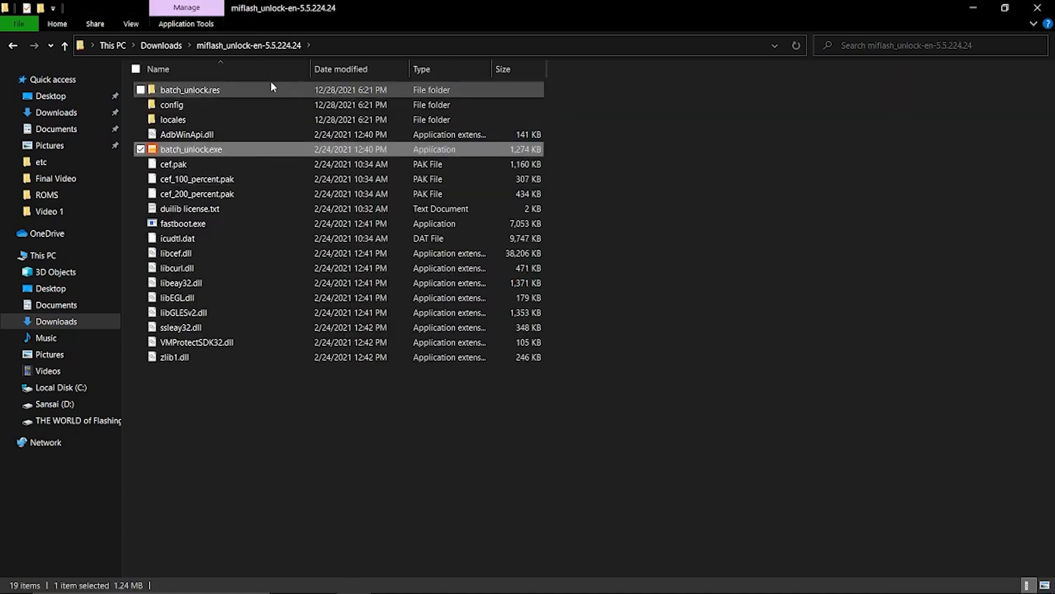
{"action": "double_click", "coordinate": [191, 149]}
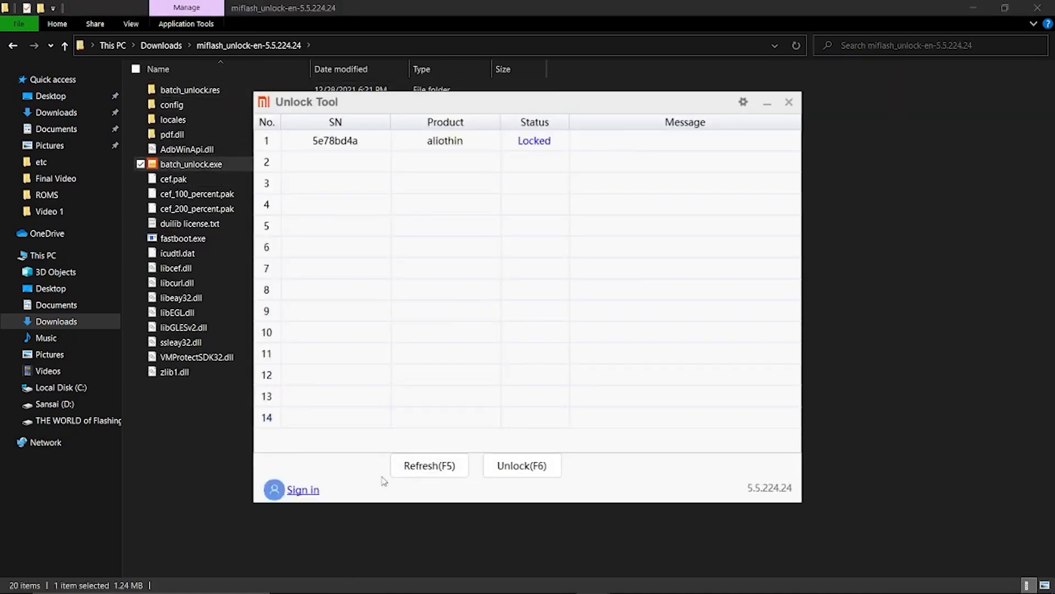
Sign in with the Mi account and start Unlock (F6) on the alioth phone
{"action": "left_click", "coordinate": [302, 490]}
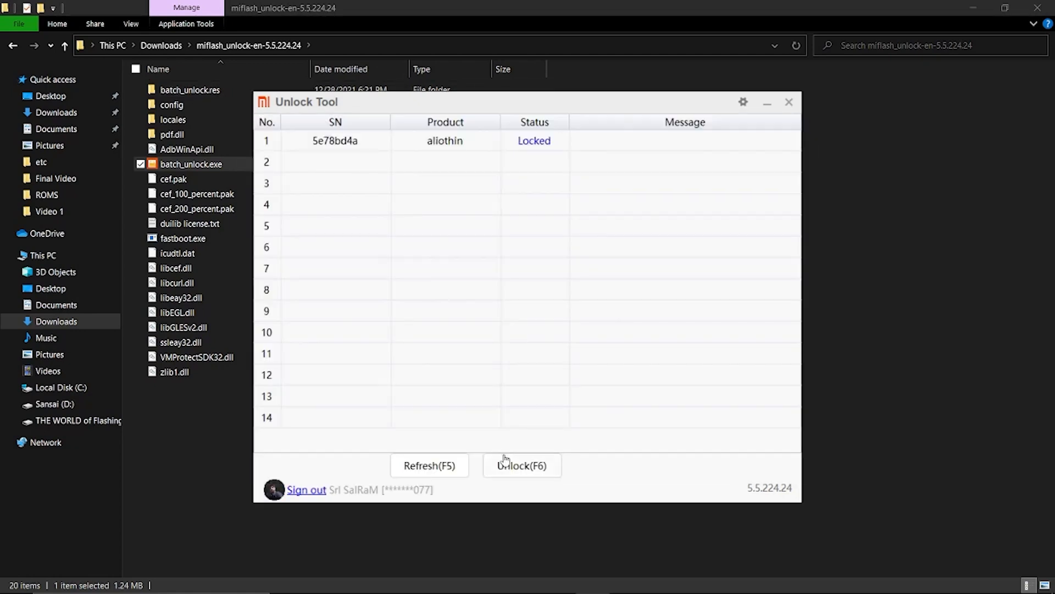
{"action": "left_click", "coordinate": [521, 465]}
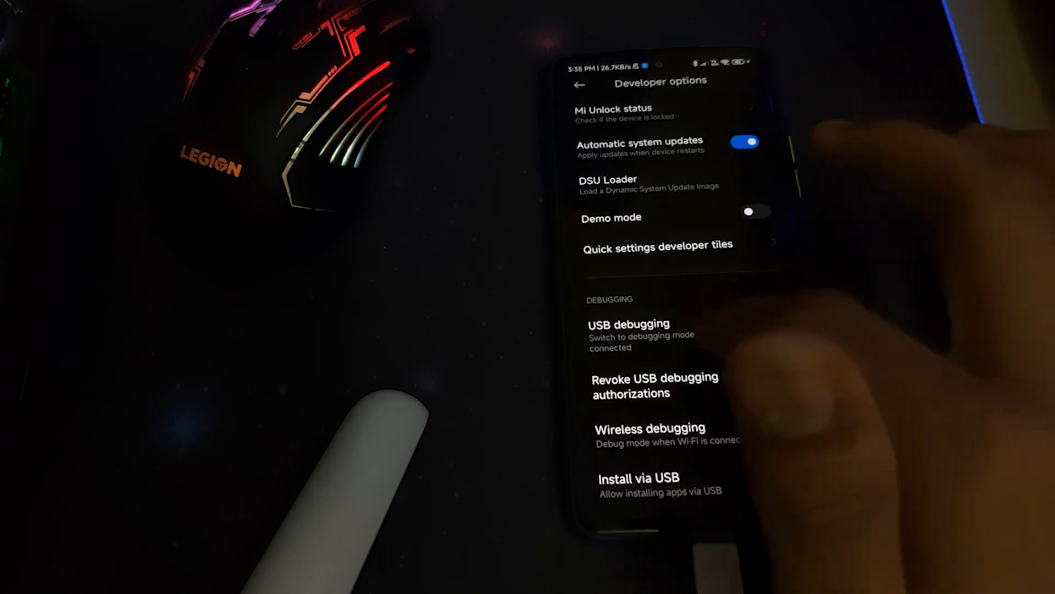
Enable USB debugging under Debugging in Developer options
{"action": "left_click", "coordinate": [776, 329]}
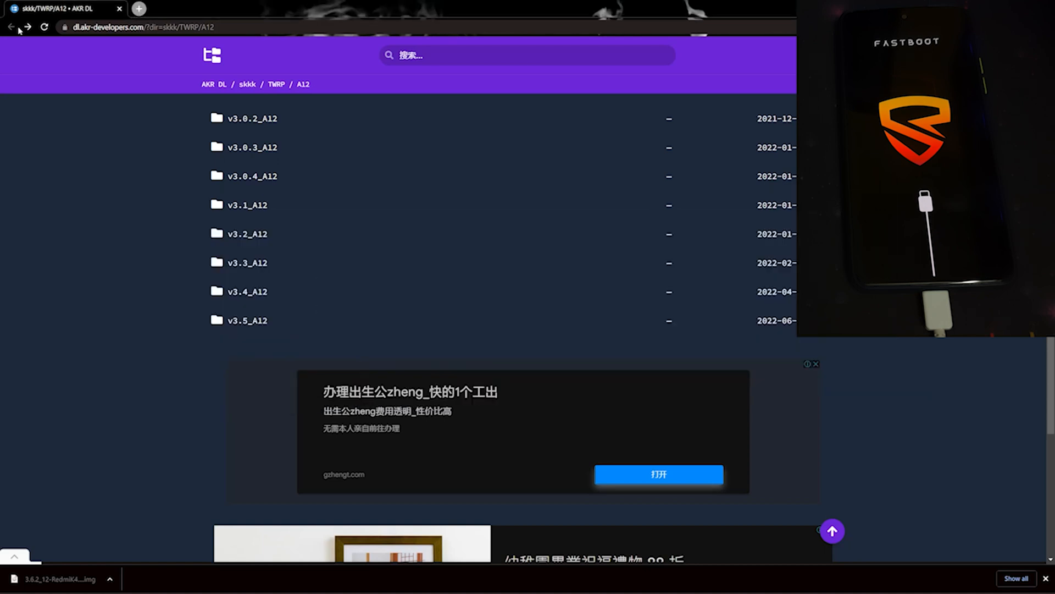
{"action": "mouse_move", "coordinate": [92, 89]}
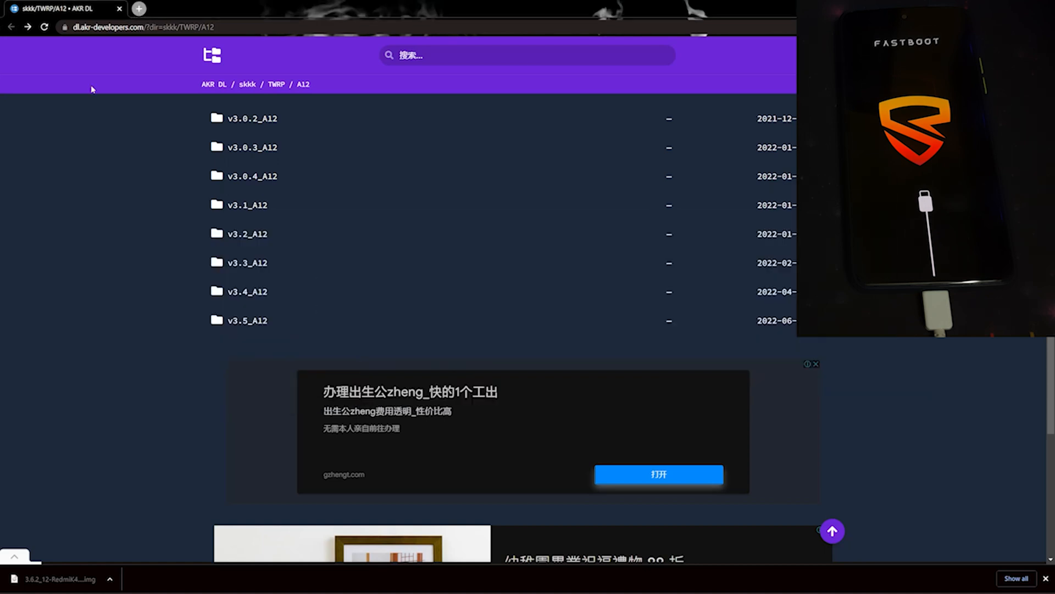
Show the downloaded 3.6.2_12-RedmiK40 TWRP .img in its Downloads folder
{"action": "left_click", "coordinate": [246, 321]}
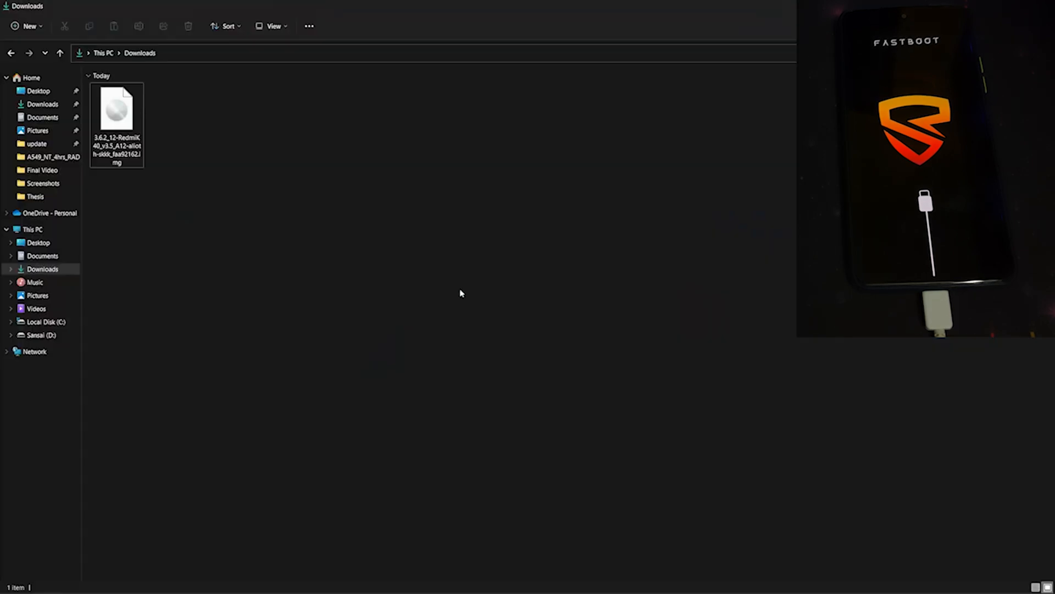
Navigate to Sansai (D:) > Flashing Stuff > PlatFrom - Tools
{"action": "left_click", "coordinate": [40, 335]}
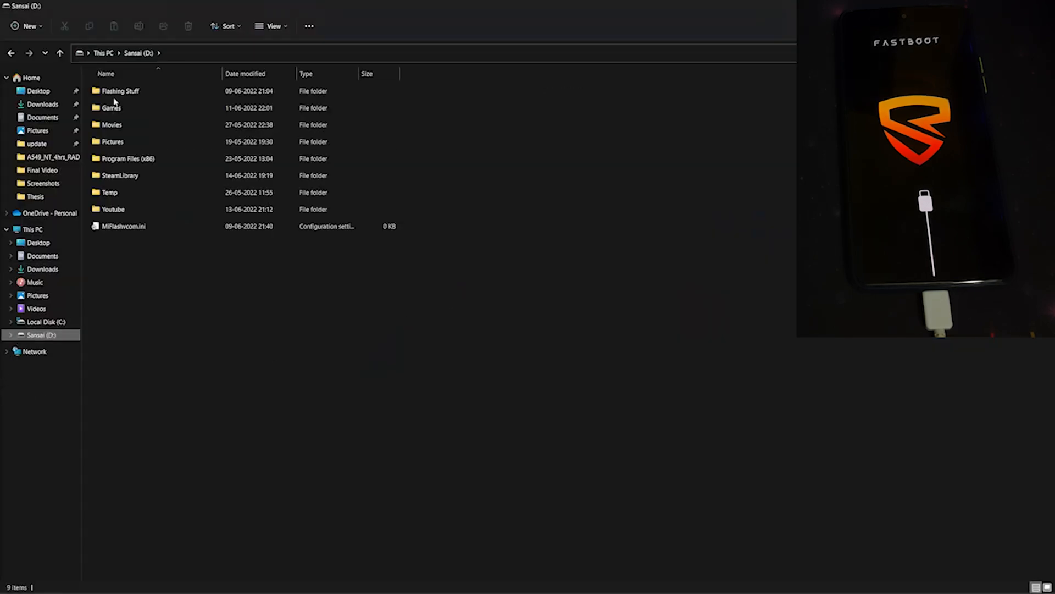
{"action": "double_click", "coordinate": [119, 90]}
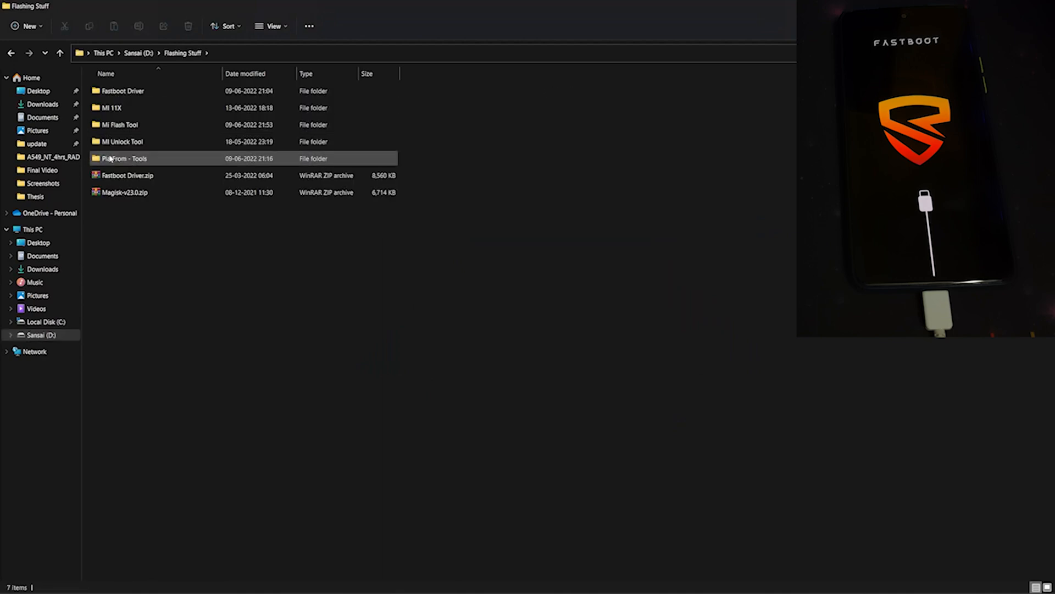
{"action": "double_click", "coordinate": [123, 159]}
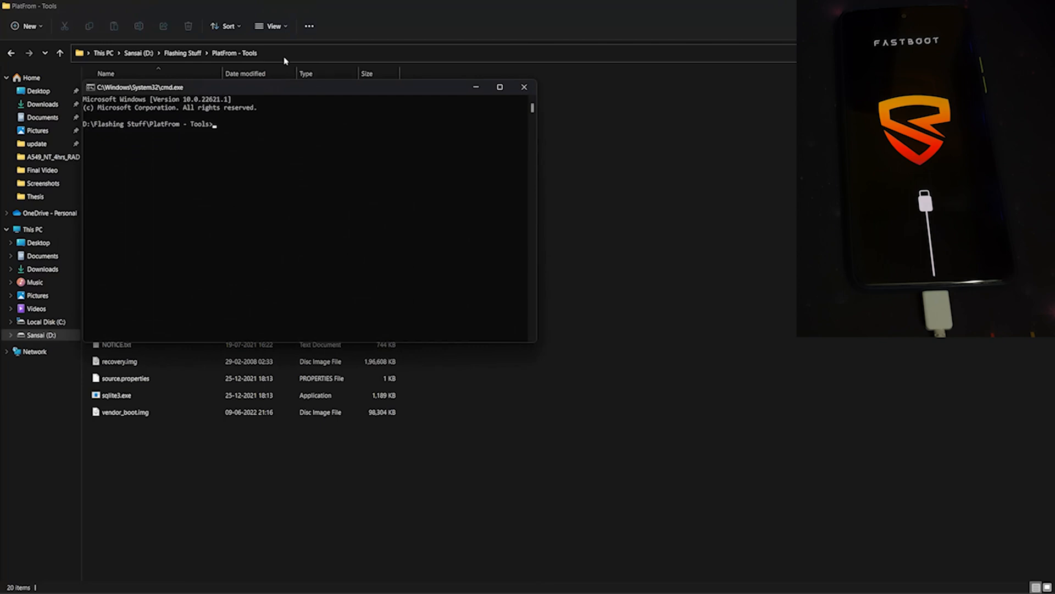
Run 'fastboot devices', then 'fastboot boot' with the TWRP image, correcting a typo
{"action": "type", "text": "fastb"}
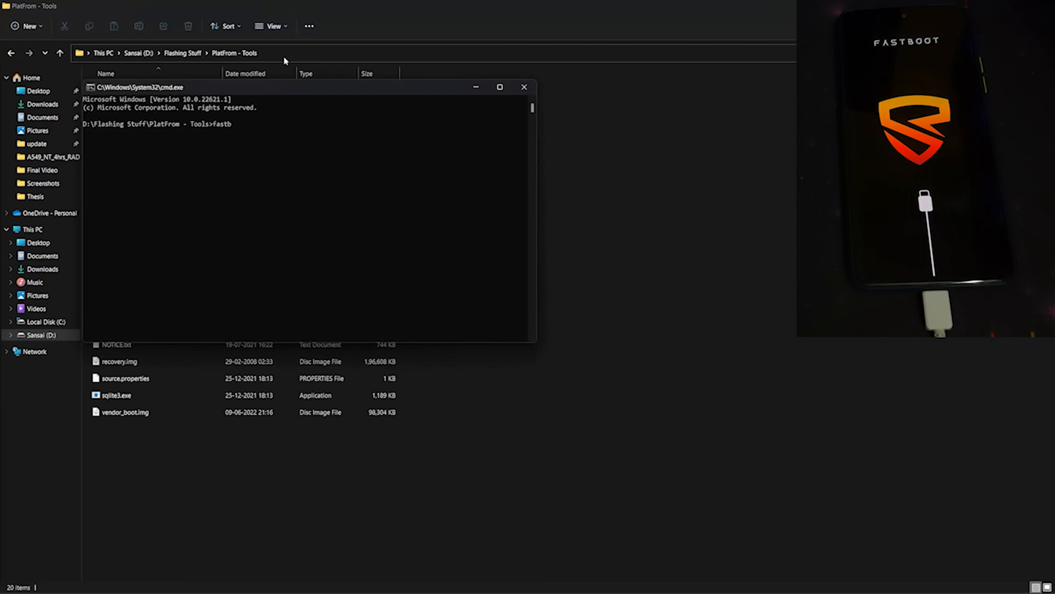
{"action": "type", "text": "oot devices"}
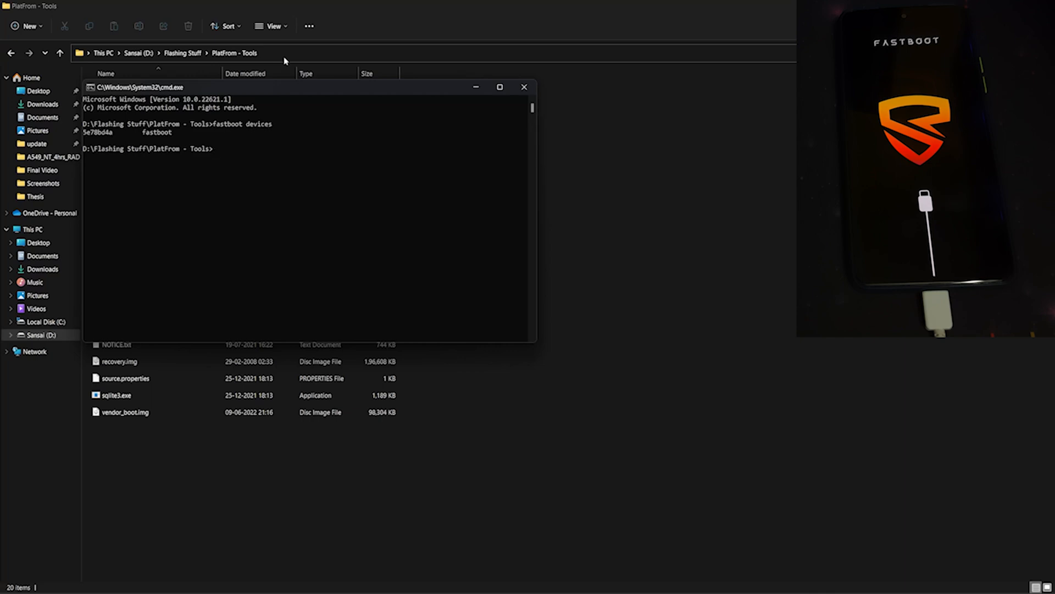
{"action": "type", "text": "fas"}
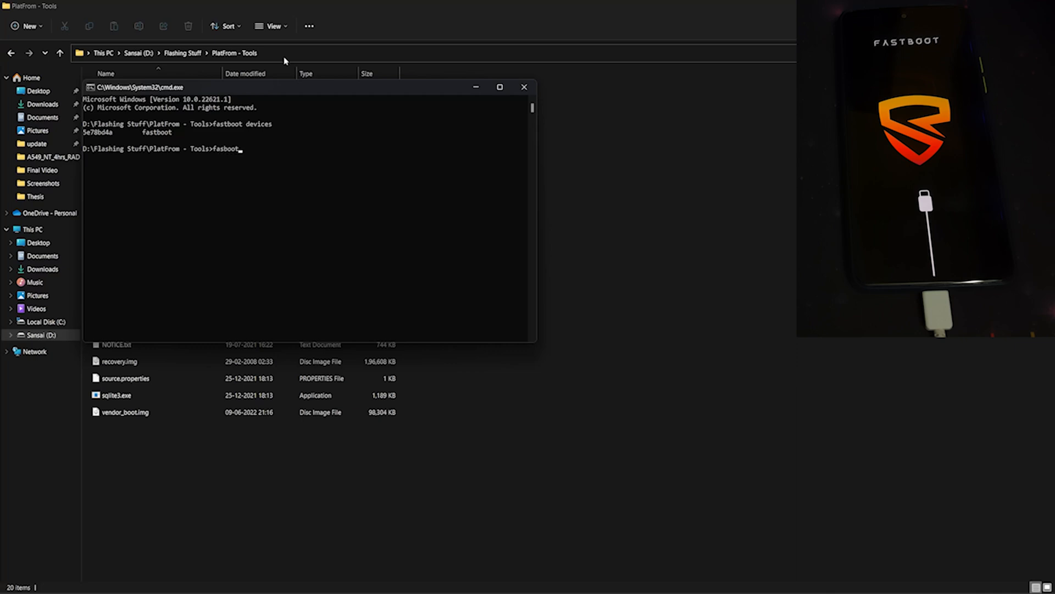
{"action": "type", "text": "boot C:\\Users\\Sai\\Downloads\\3.6.2_12-RedmiK40_v3.5_A12-alioth-skkk_faa92162.img"}
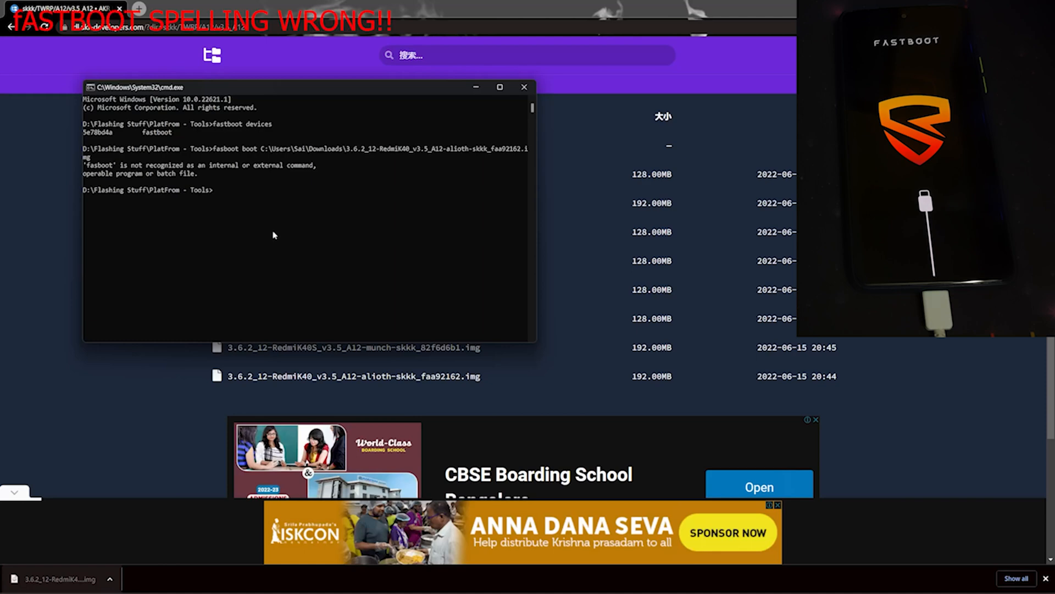
{"action": "type", "text": "f"}
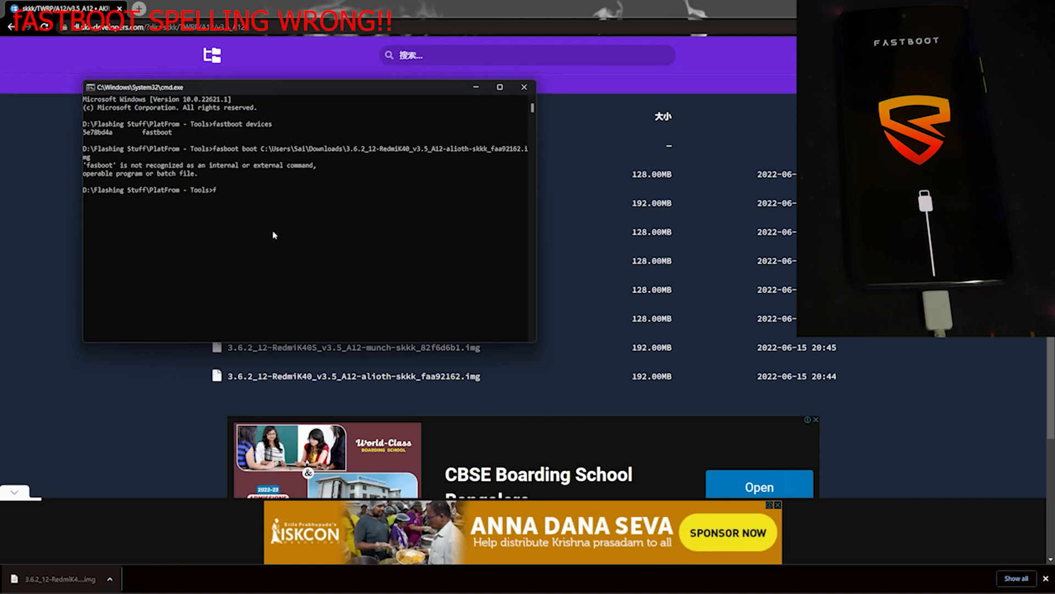
{"action": "type", "text": "astboot"}
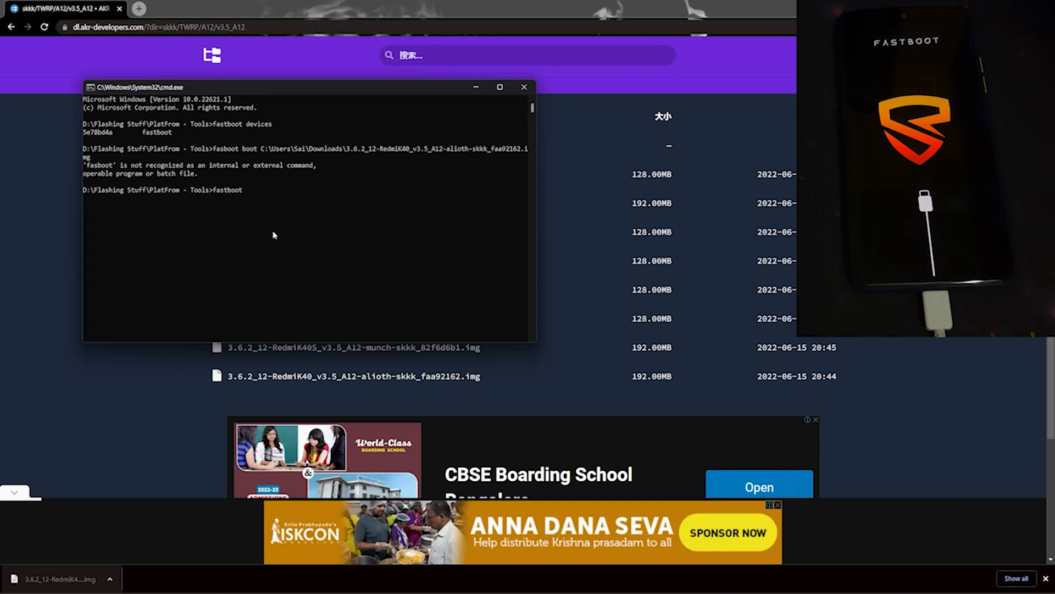
{"action": "type", "text": "boot"}
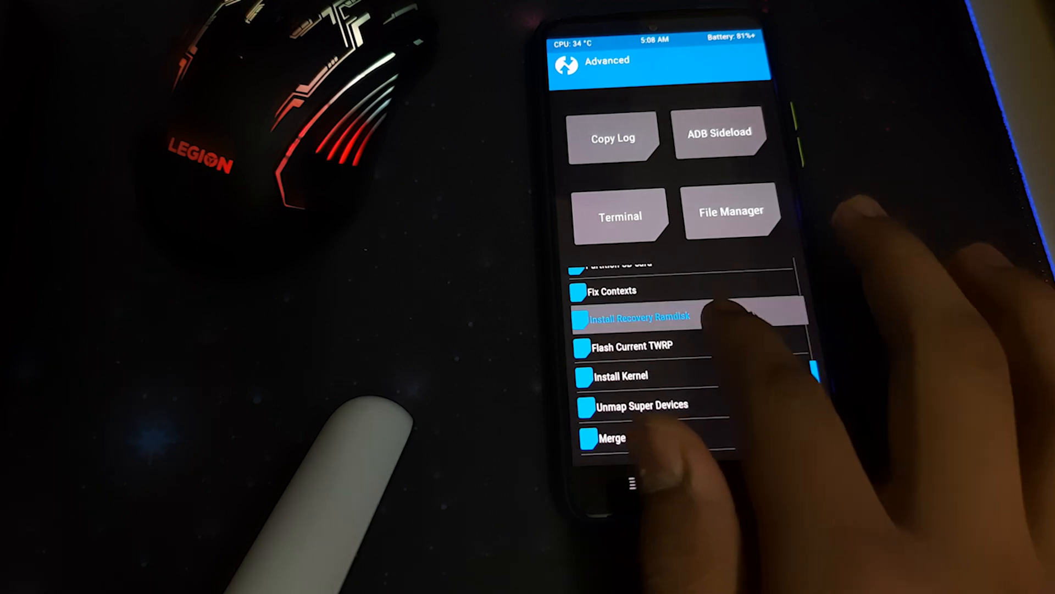
Select Install Magisk v25.0 in TWRP Advanced to reach Confirm Action
{"action": "left_click", "coordinate": [638, 317]}
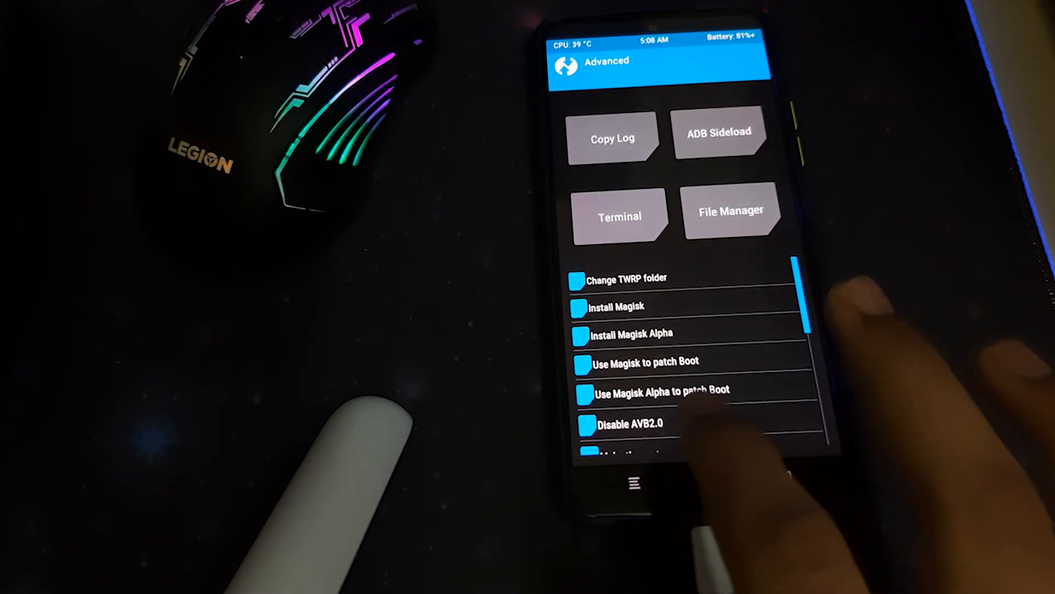
{"action": "left_click", "coordinate": [614, 307]}
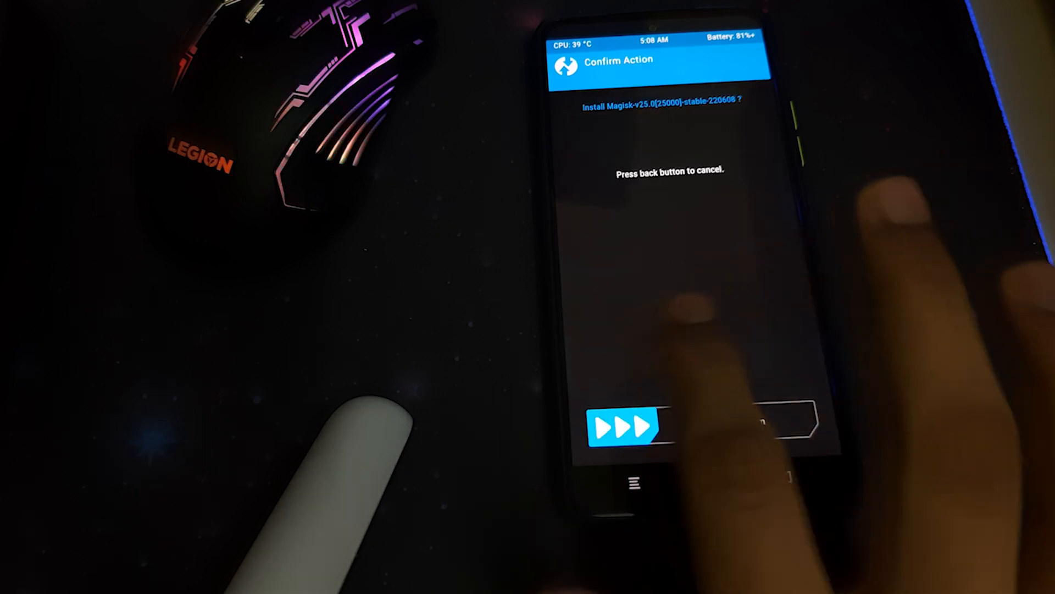